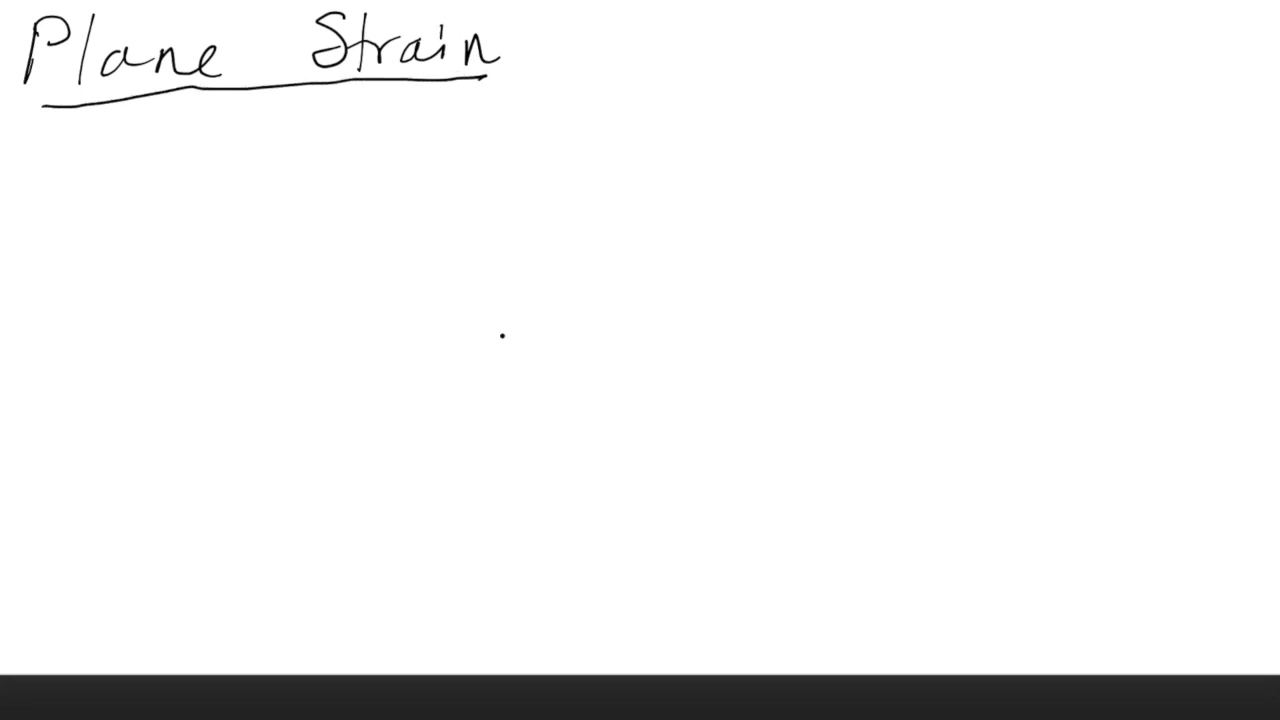
{"action": "mouse_move", "coordinate": [168, 328]}
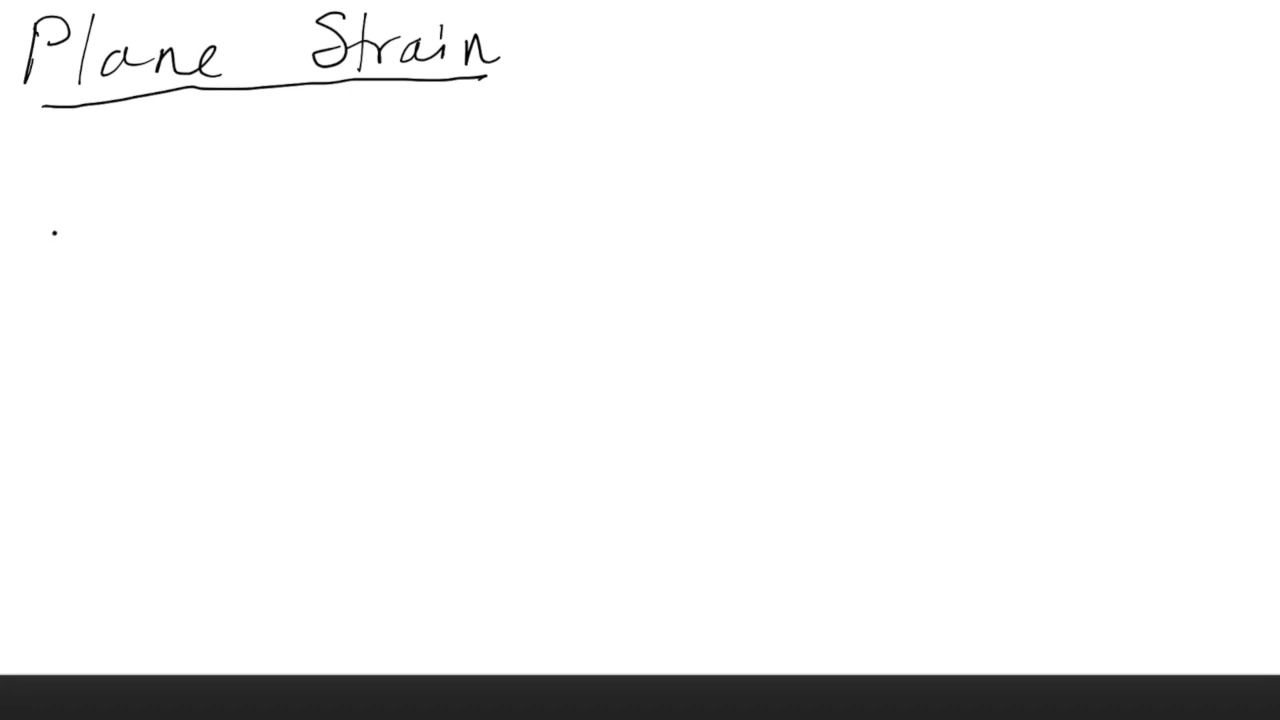
Step: Sketch the track as two long parallel lines with dashed extensions at the ends
{"action": "left_click_drag", "start_coordinate": [52, 230], "coordinate": [948, 176]}
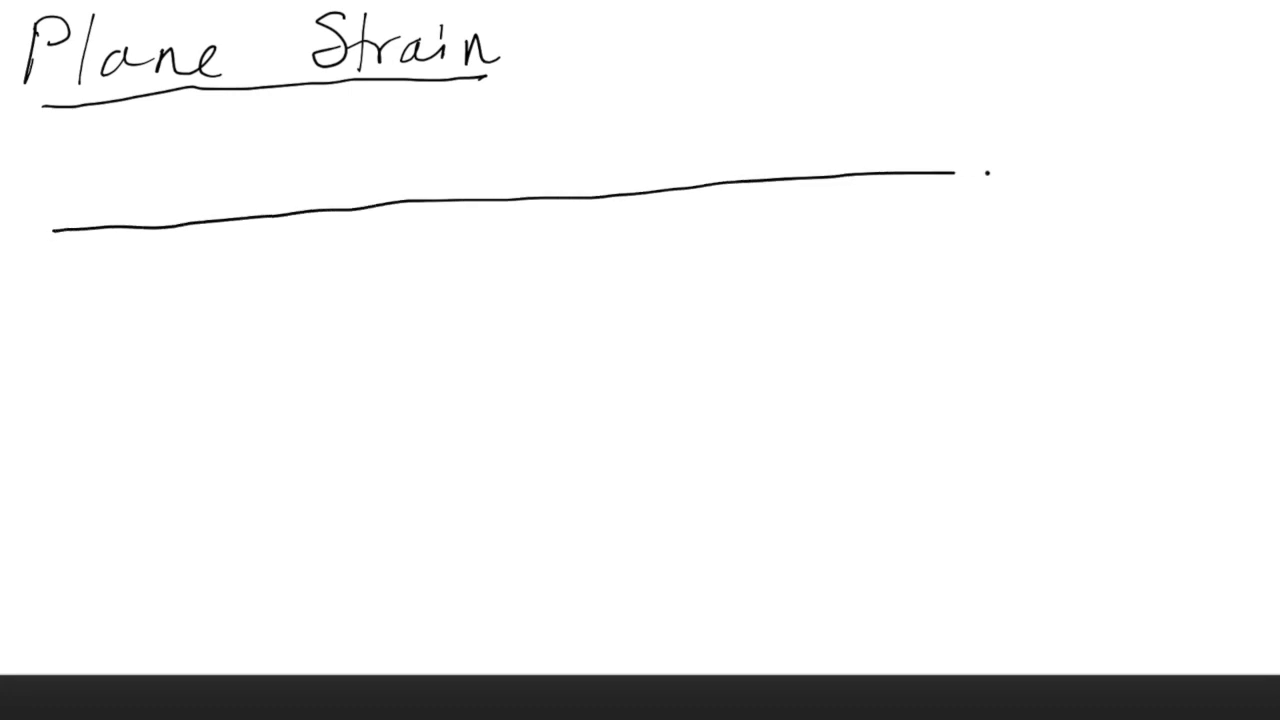
{"action": "left_click_drag", "start_coordinate": [956, 174], "coordinate": [1164, 164]}
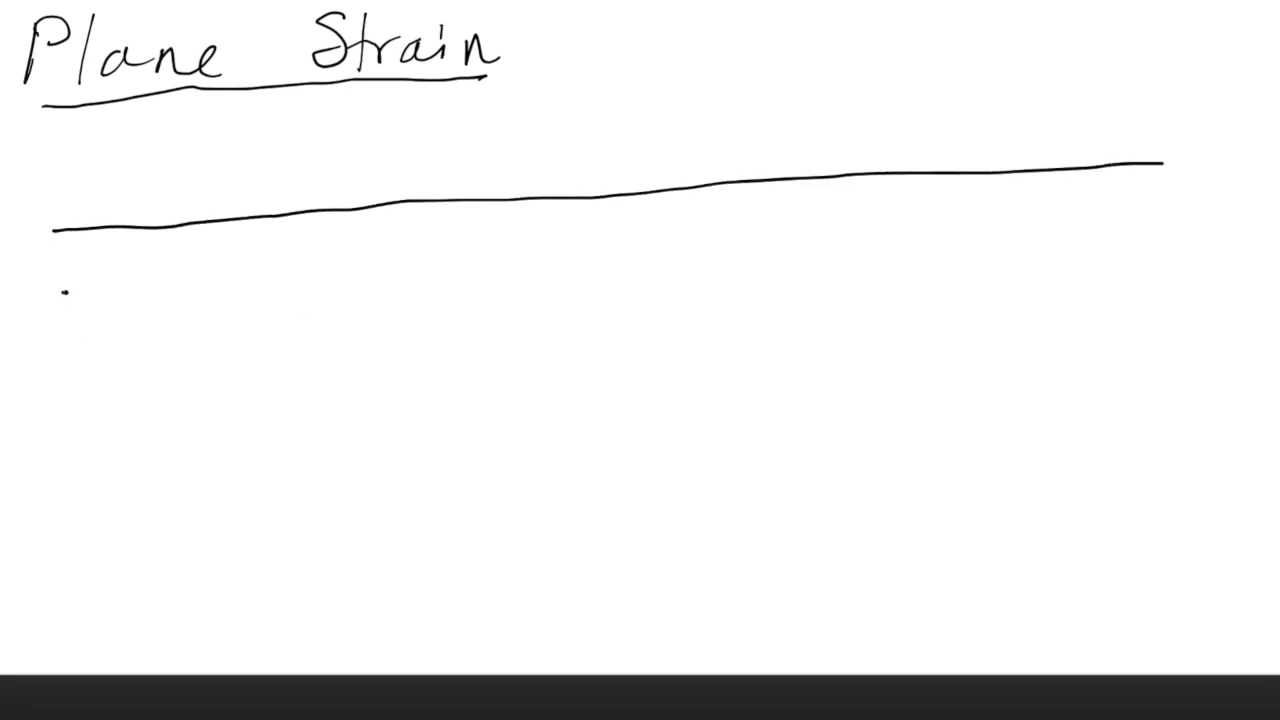
{"action": "left_click_drag", "start_coordinate": [56, 296], "coordinate": [1190, 210]}
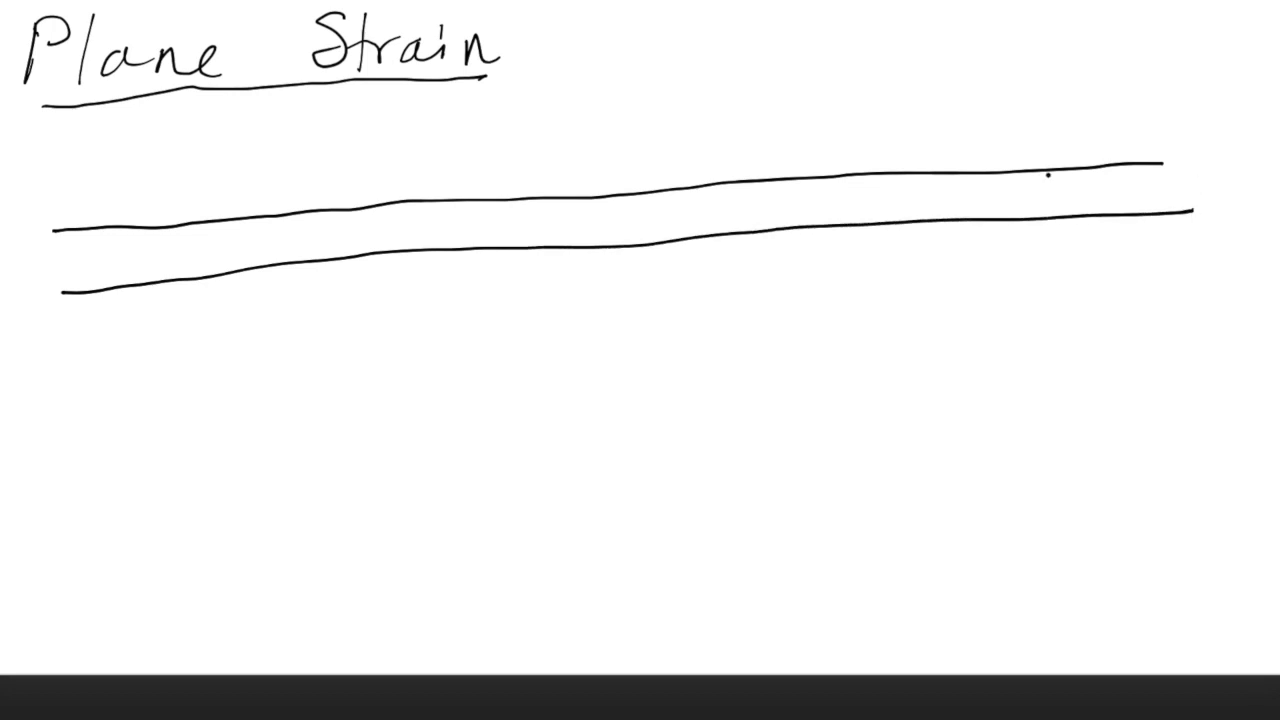
{"action": "left_click_drag", "start_coordinate": [1150, 164], "coordinate": [1230, 160]}
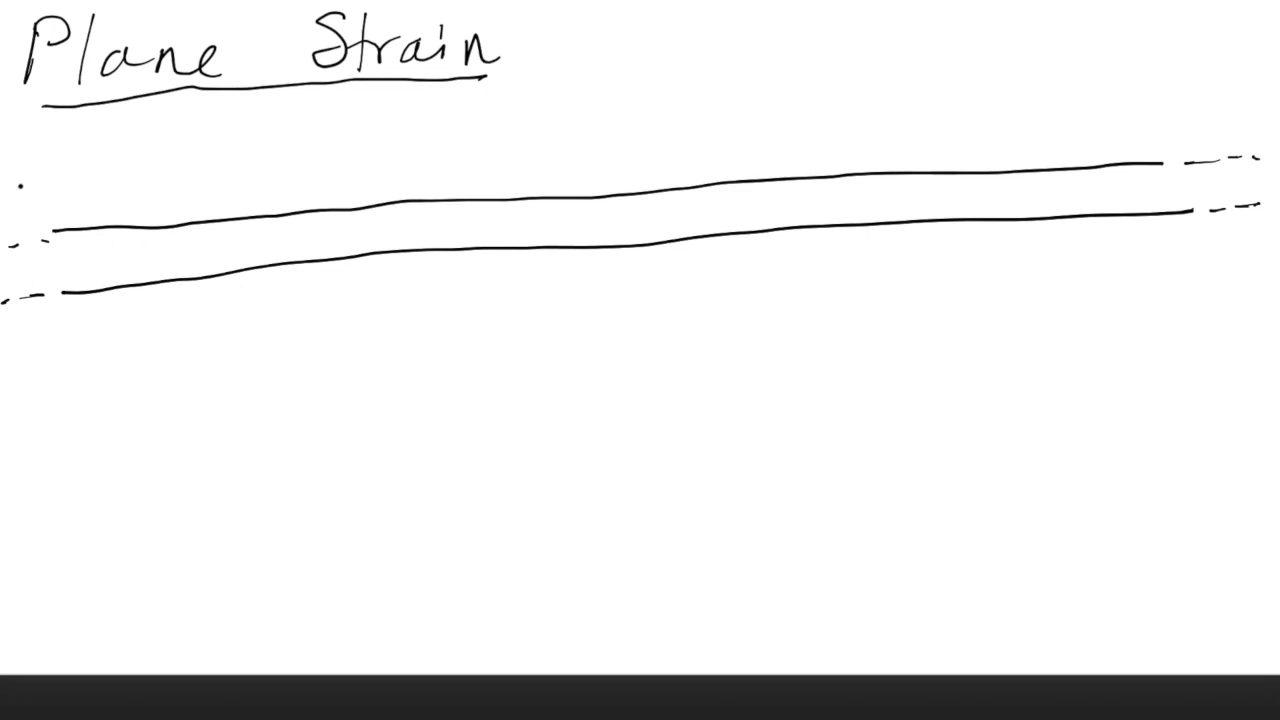
Step: Add a row of eight downward load arrows along the top edge of the track
{"action": "left_click_drag", "start_coordinate": [112, 140], "coordinate": [124, 210]}
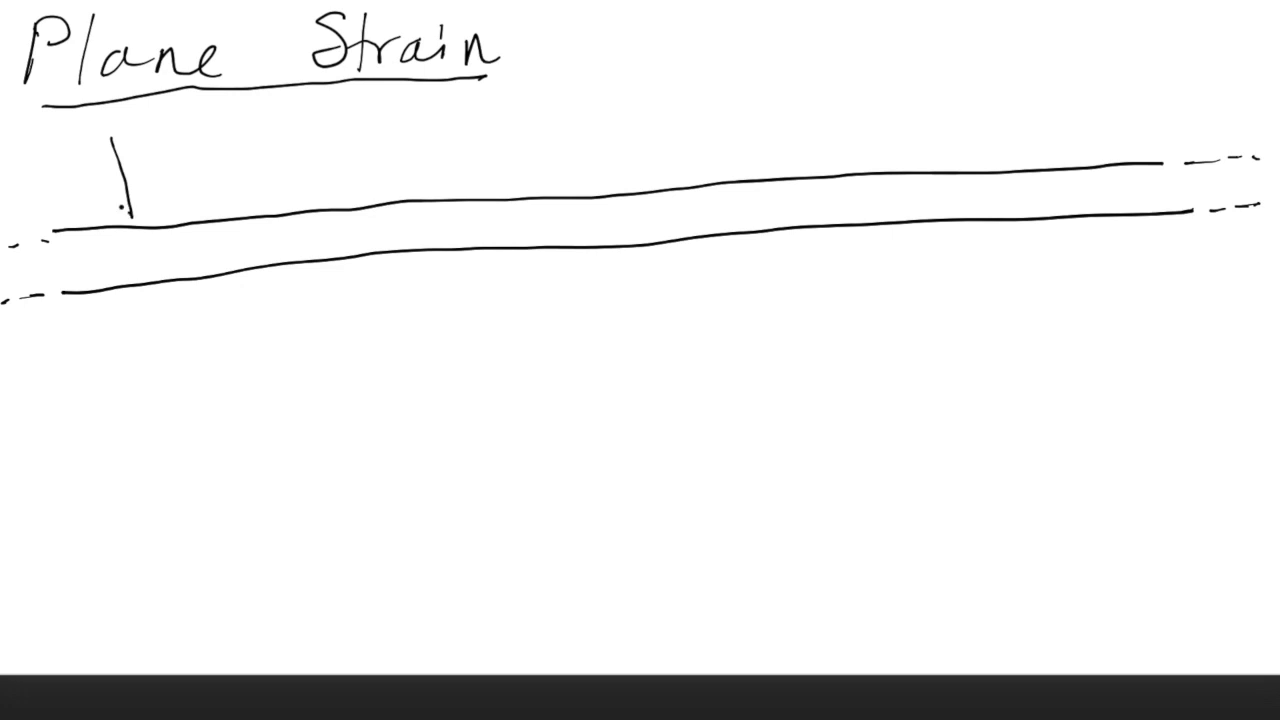
{"action": "left_click_drag", "start_coordinate": [210, 136], "coordinate": [220, 210]}
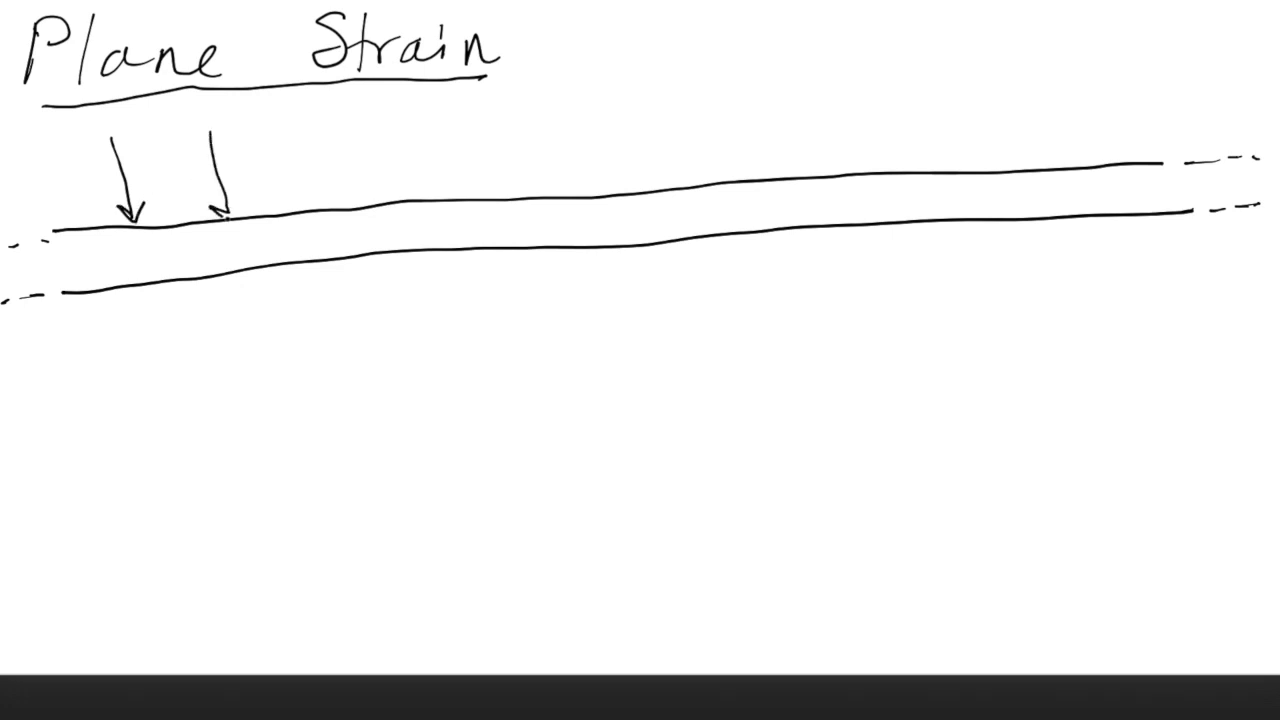
{"action": "left_click_drag", "start_coordinate": [312, 124], "coordinate": [336, 200]}
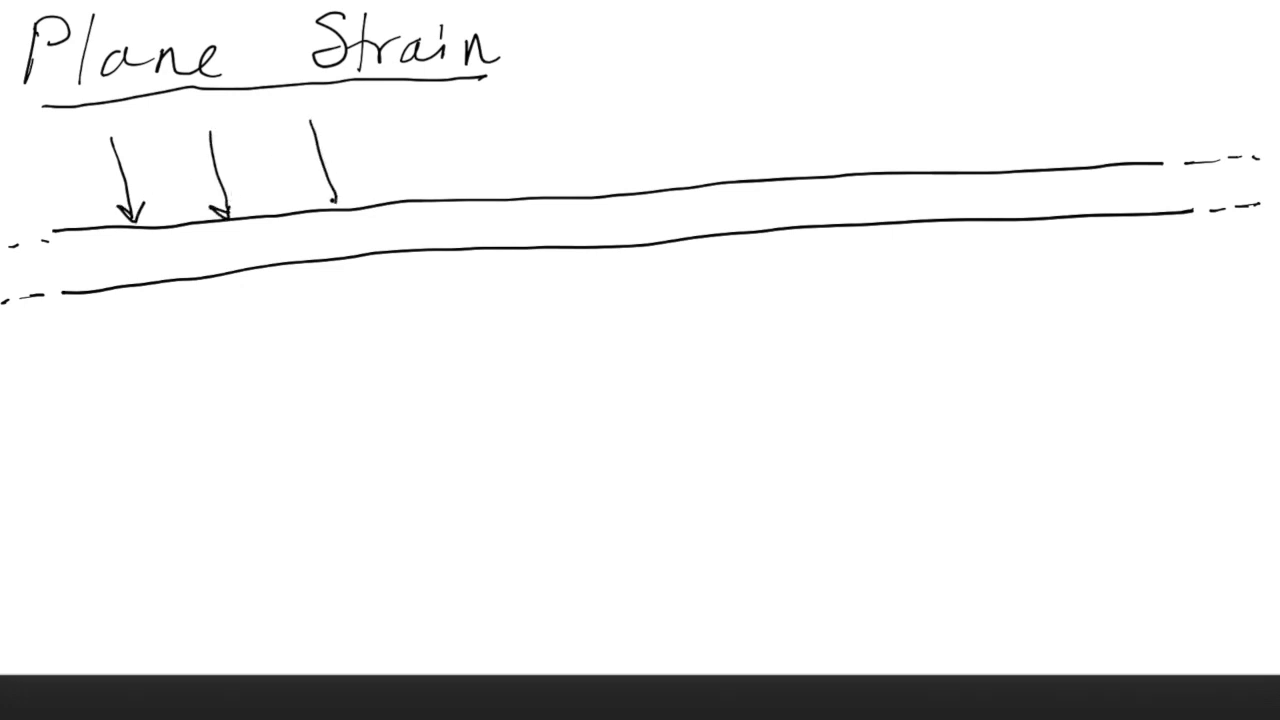
{"action": "left_click_drag", "start_coordinate": [460, 120], "coordinate": [464, 196]}
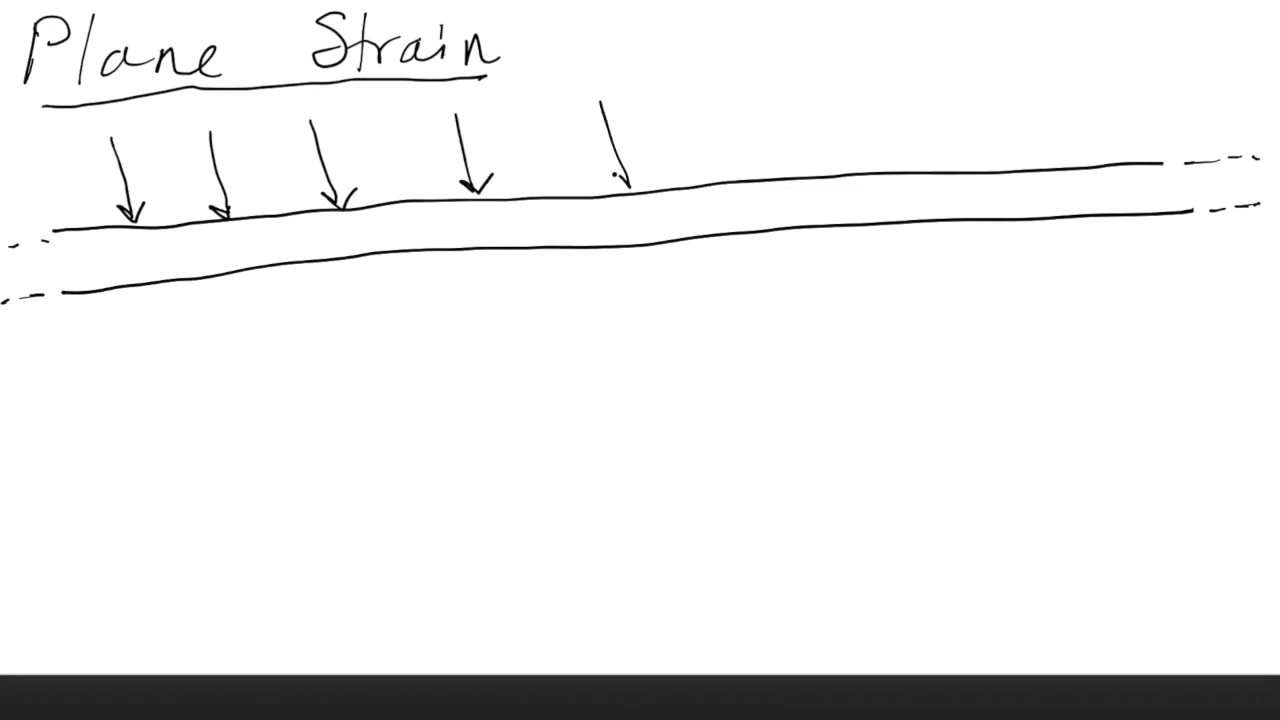
{"action": "left_click_drag", "start_coordinate": [764, 96], "coordinate": [780, 170]}
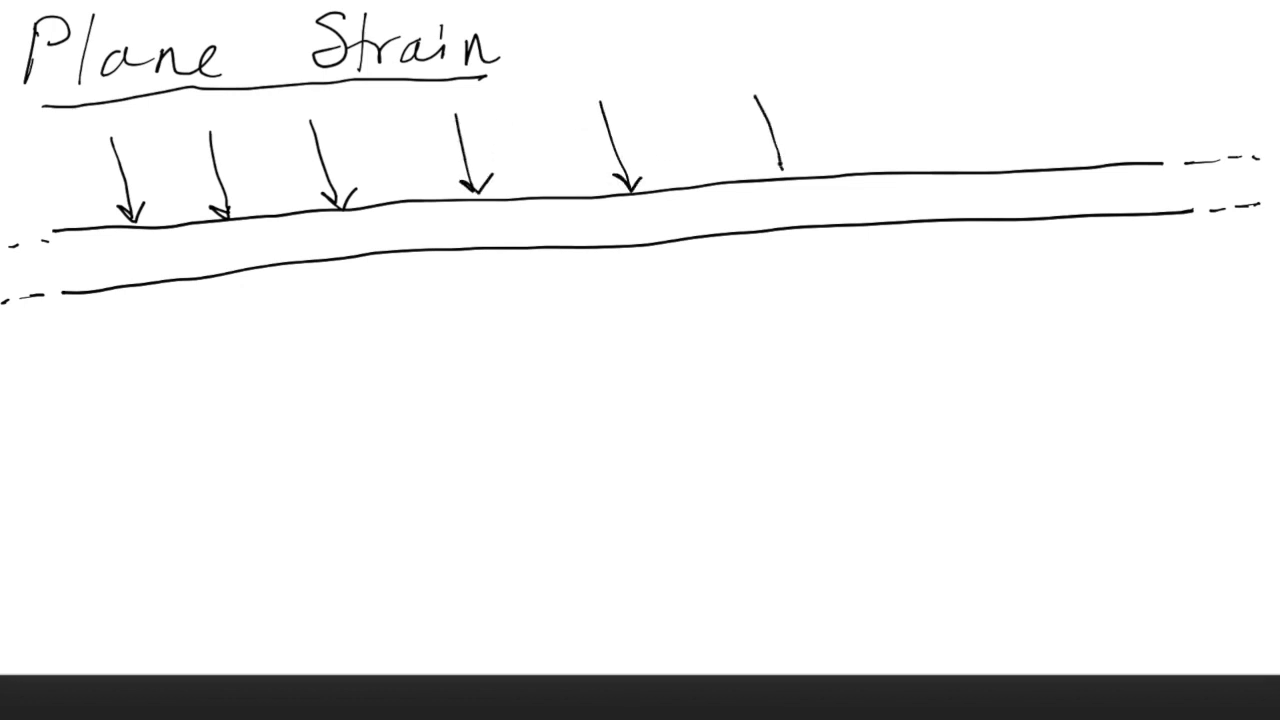
{"action": "left_click_drag", "start_coordinate": [904, 96], "coordinate": [916, 156]}
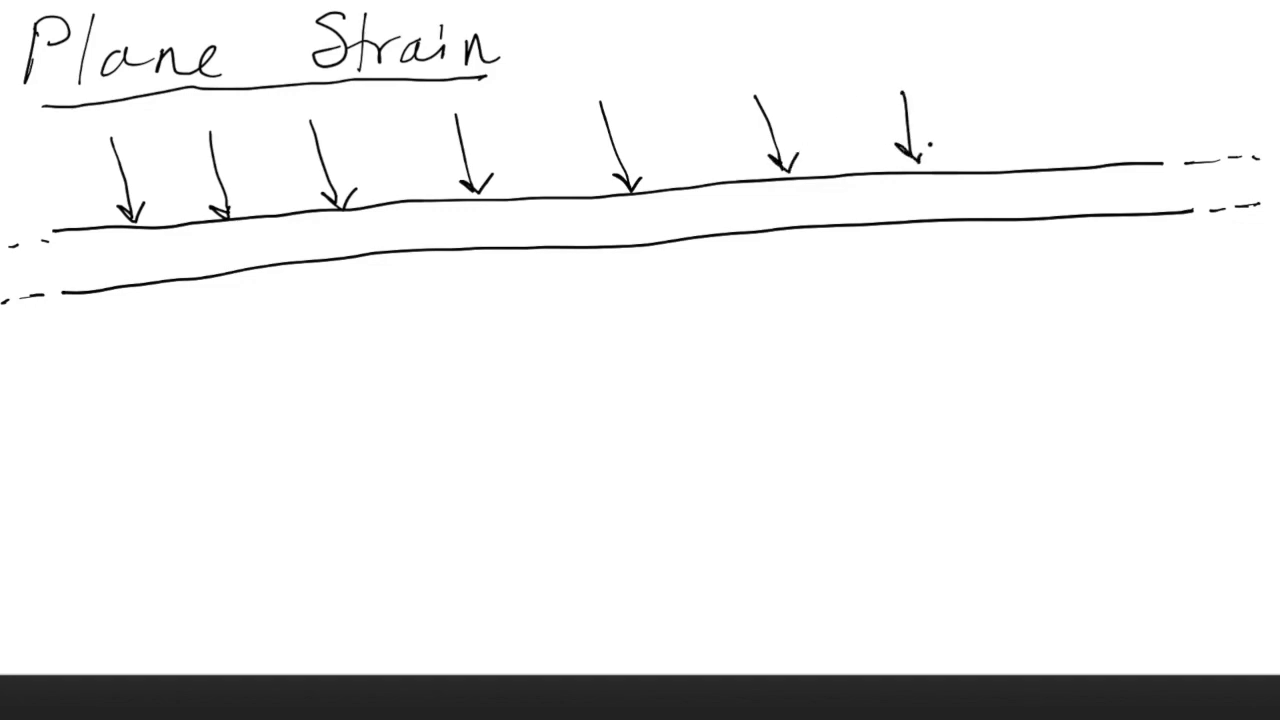
{"action": "left_click_drag", "start_coordinate": [1048, 84], "coordinate": [1052, 160]}
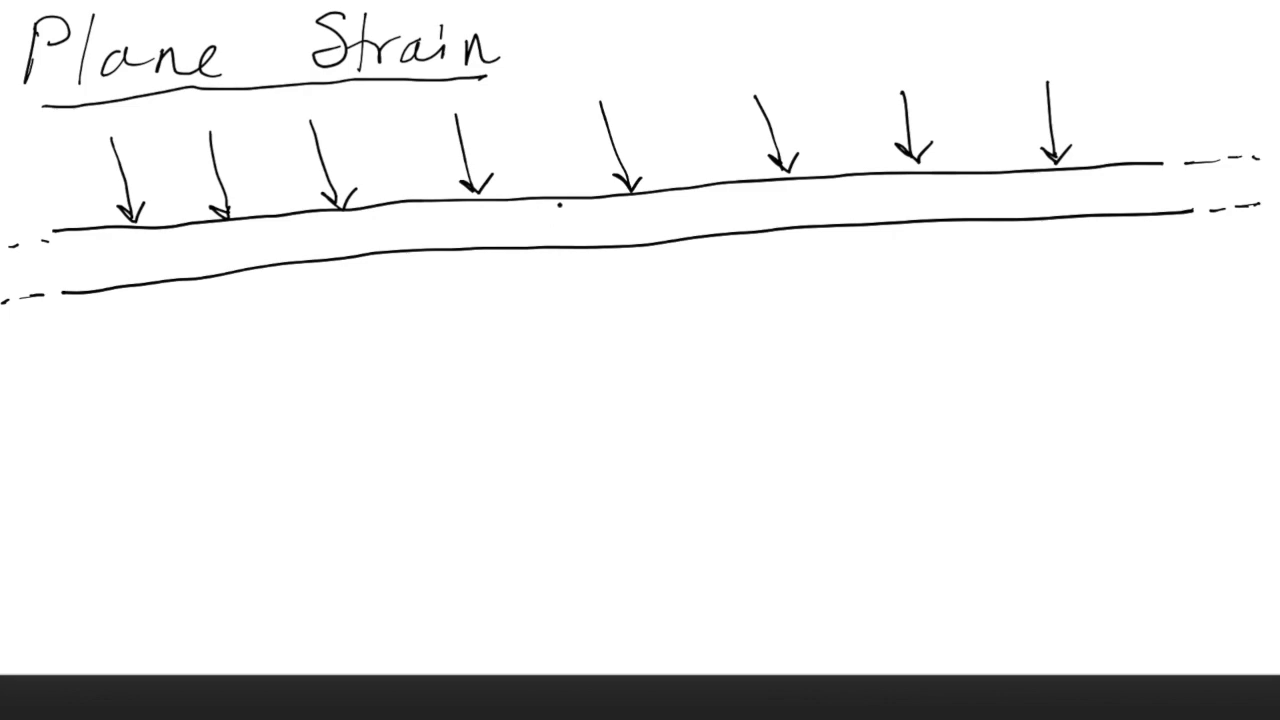
Step: Draw three small hatched elements across the track, the left one flanked by outward arrows
{"action": "left_click_drag", "start_coordinate": [564, 200], "coordinate": [570, 242]}
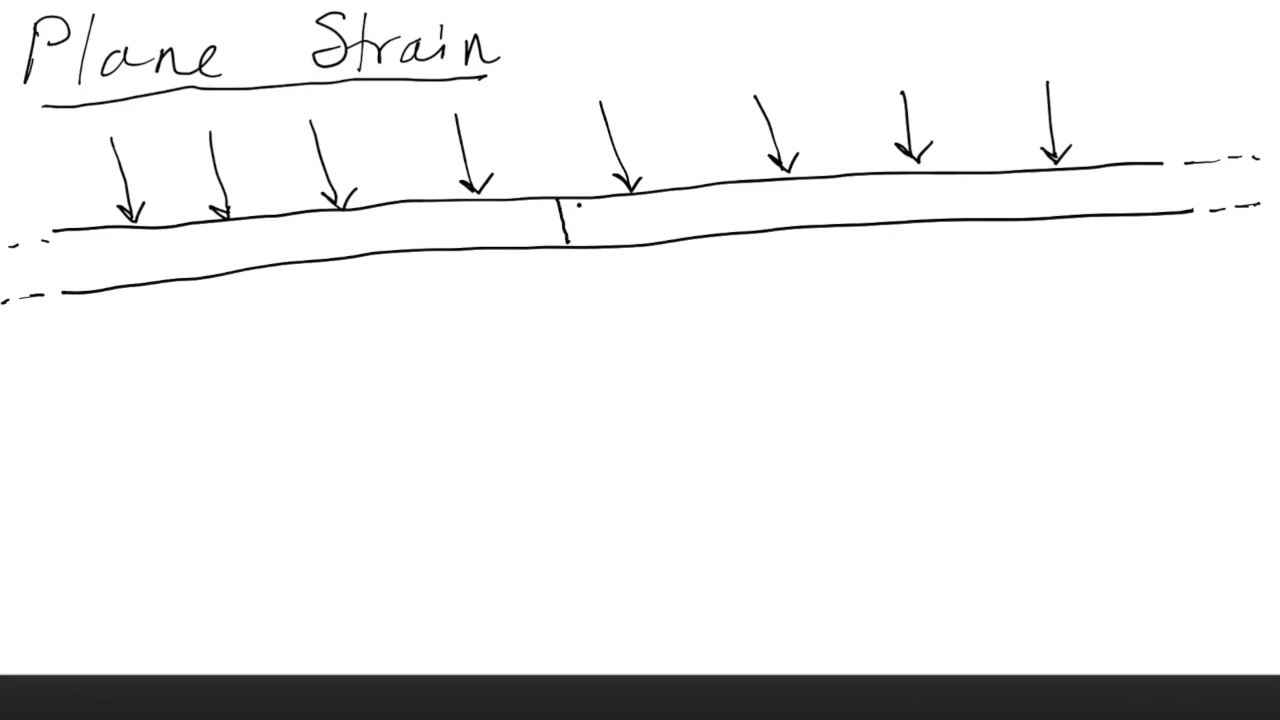
{"action": "left_click_drag", "start_coordinate": [568, 200], "coordinate": [590, 244]}
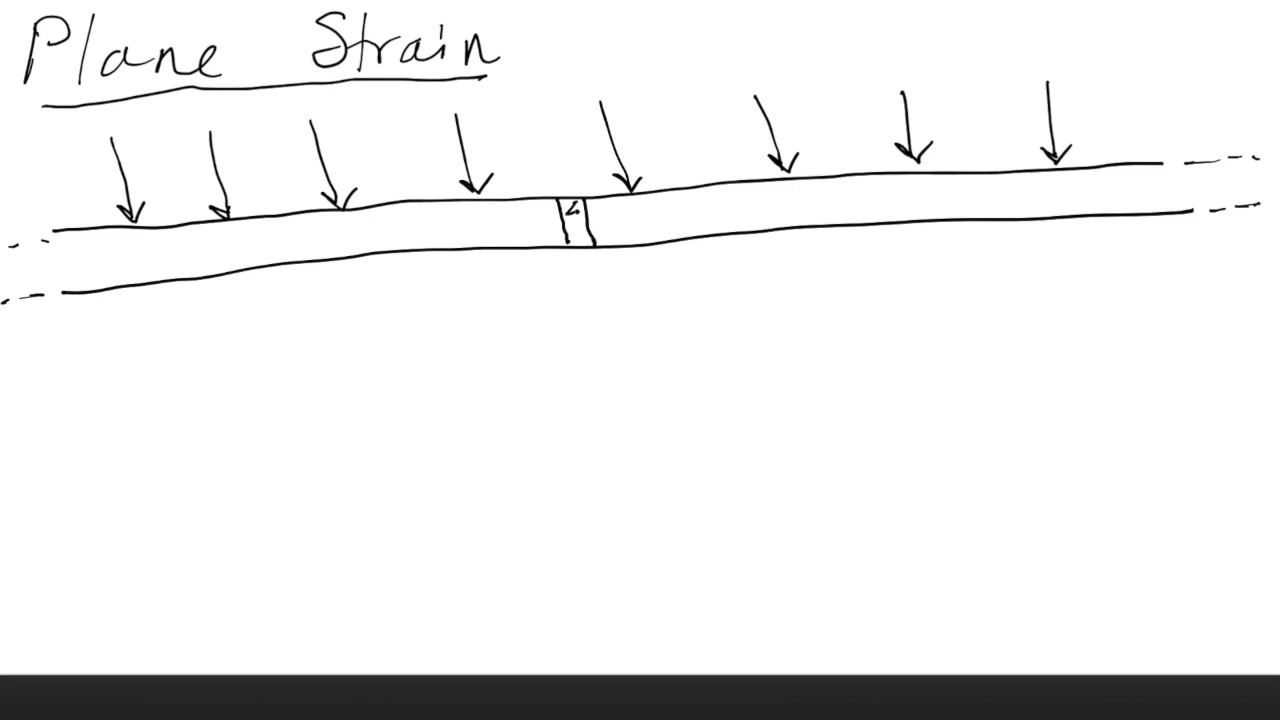
{"action": "left_click_drag", "start_coordinate": [576, 200], "coordinate": [580, 240]}
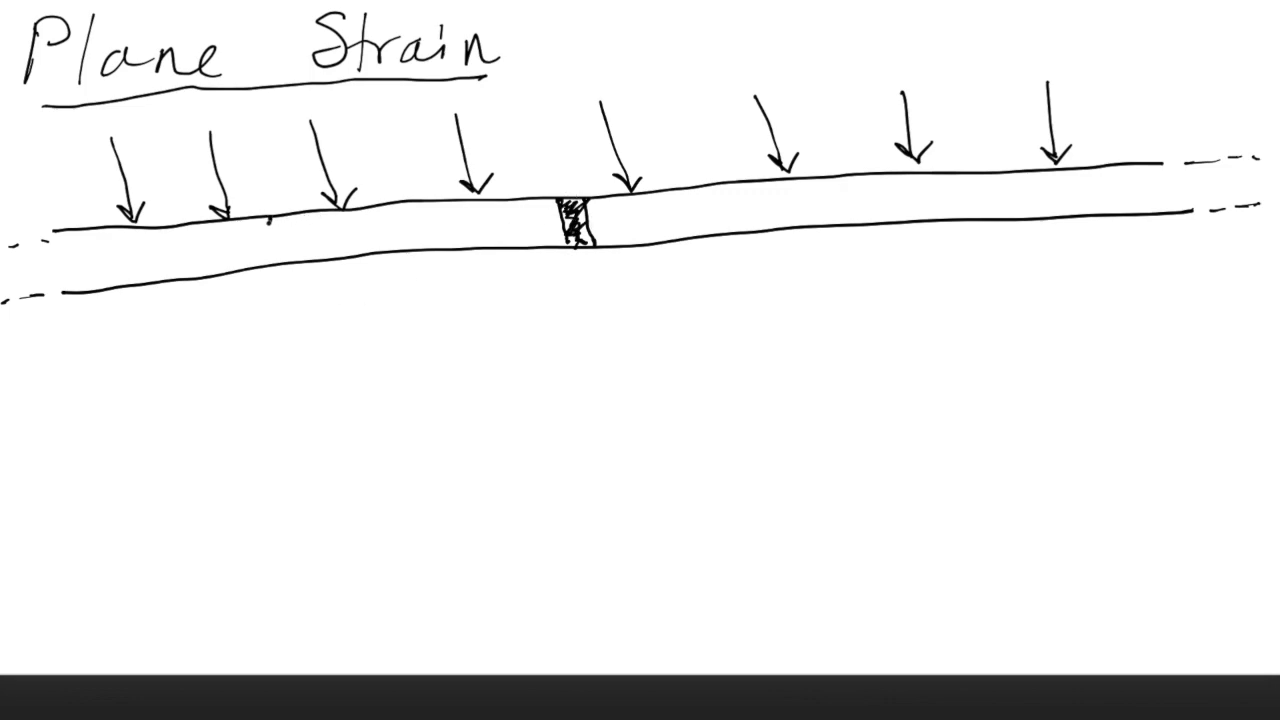
{"action": "left_click_drag", "start_coordinate": [268, 210], "coordinate": [290, 264]}
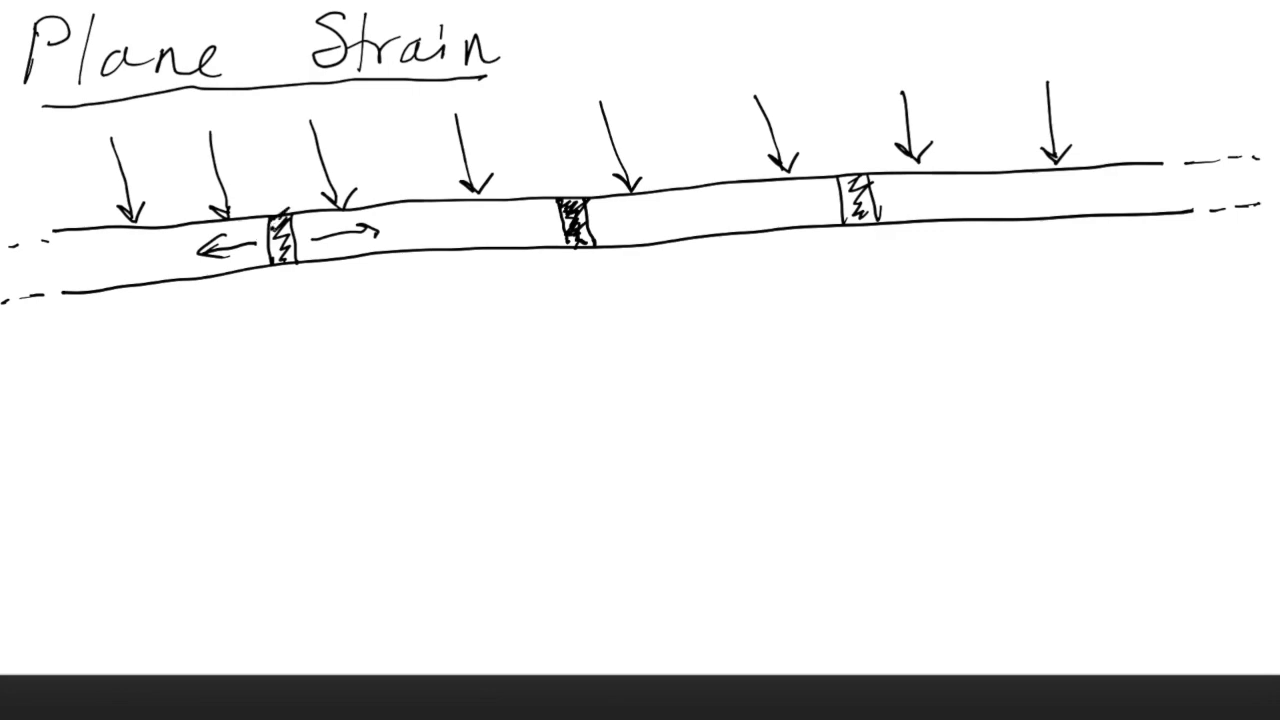
Step: Label the arrow z, write ε_z = 0 below the track, and begin ε_z = γ_xz =
{"action": "left_click", "coordinate": [280, 290]}
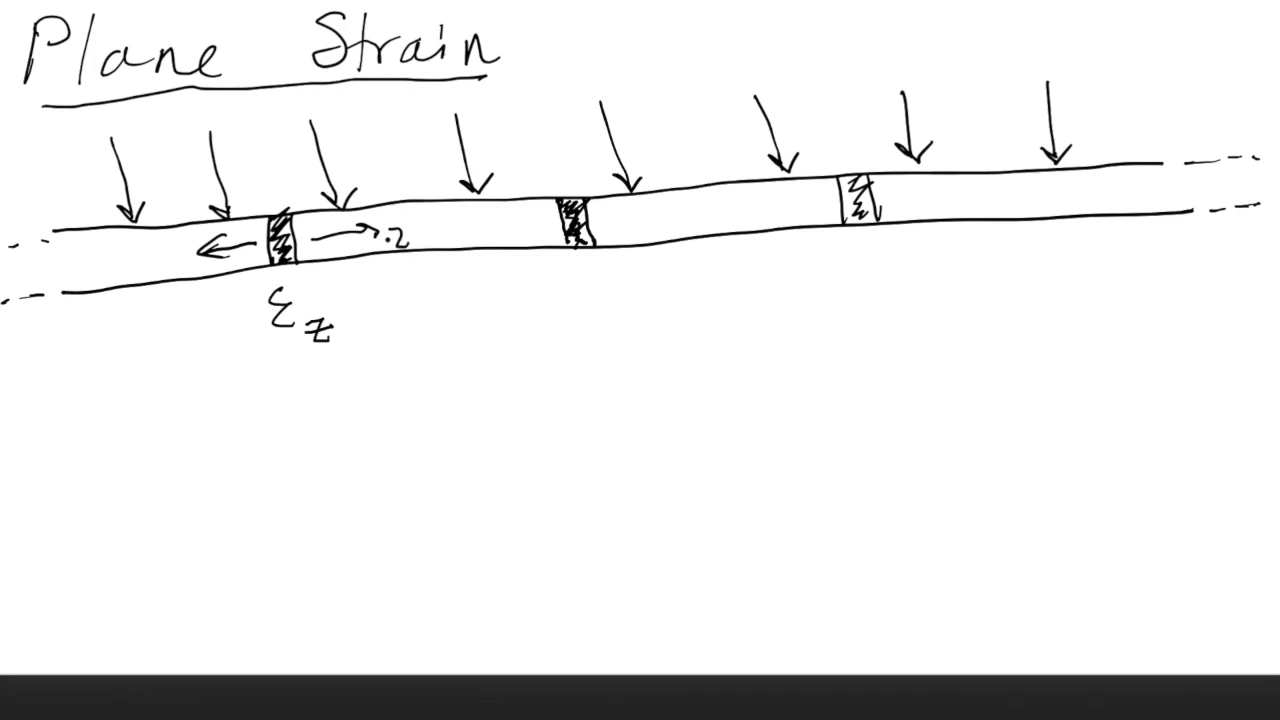
{"action": "type", "text": "=0"}
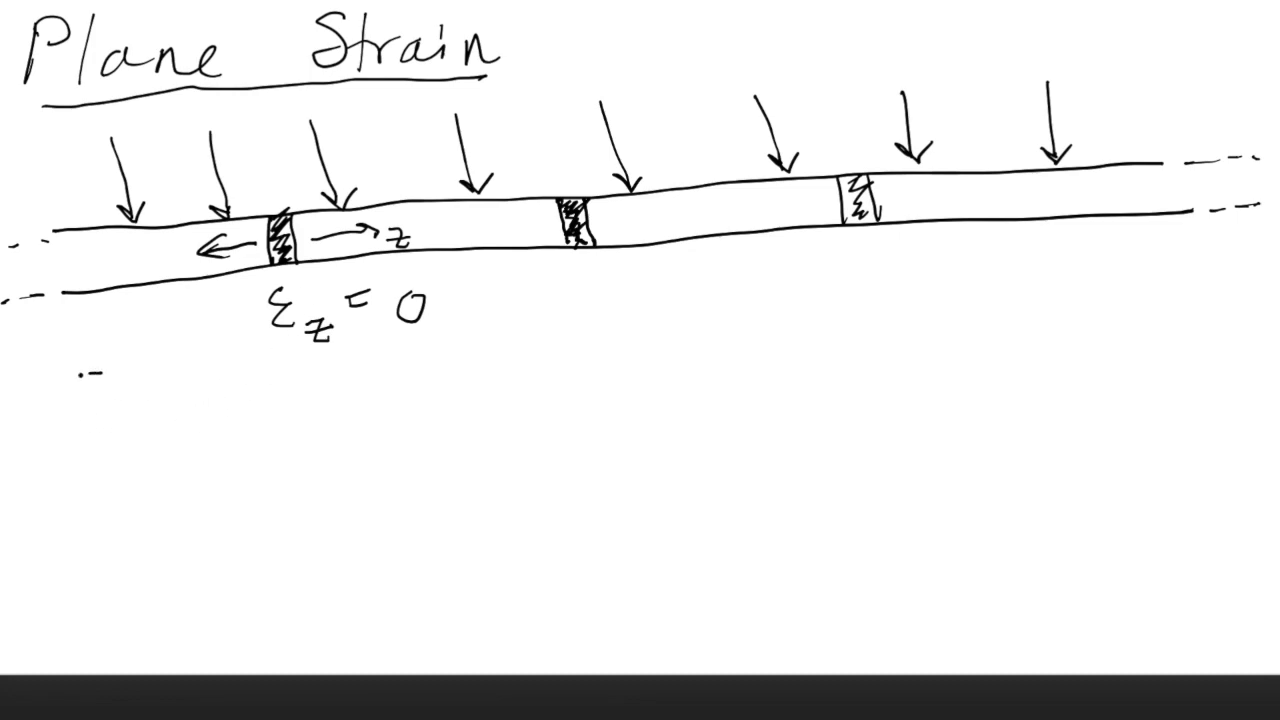
{"action": "type", "text": "ε_z = γ_xz ="}
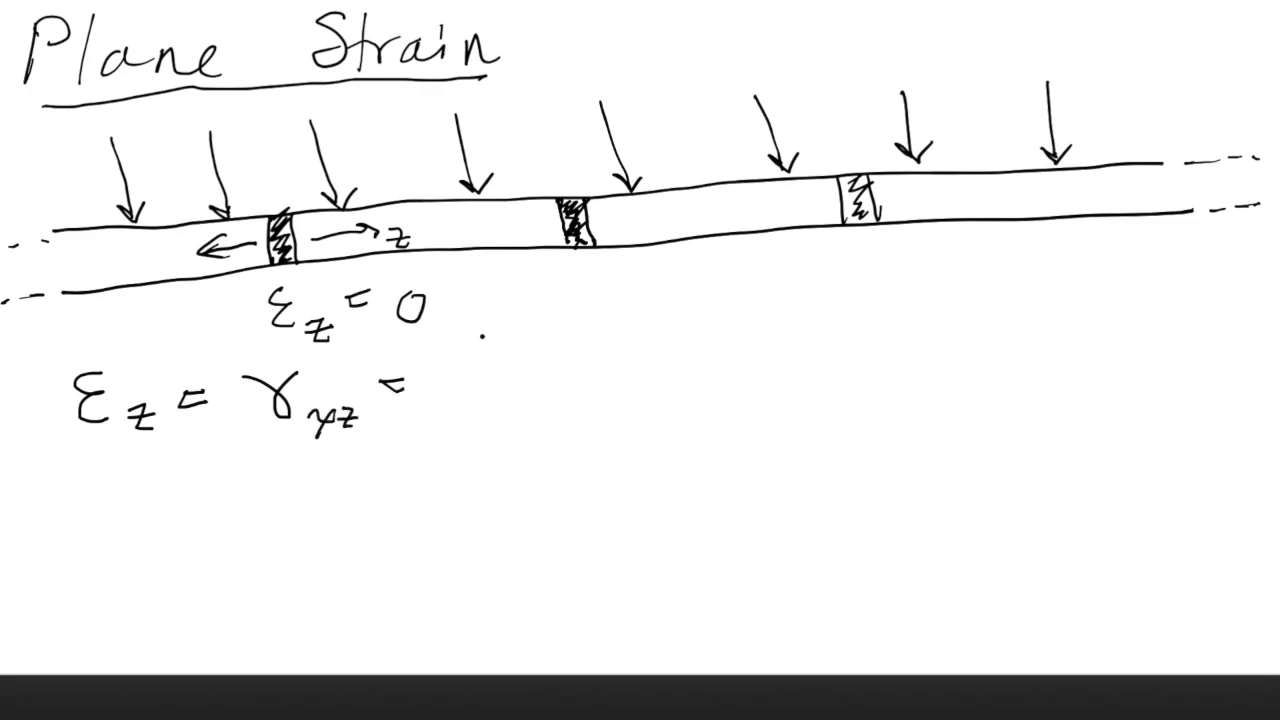
{"action": "type", "text": "γy"}
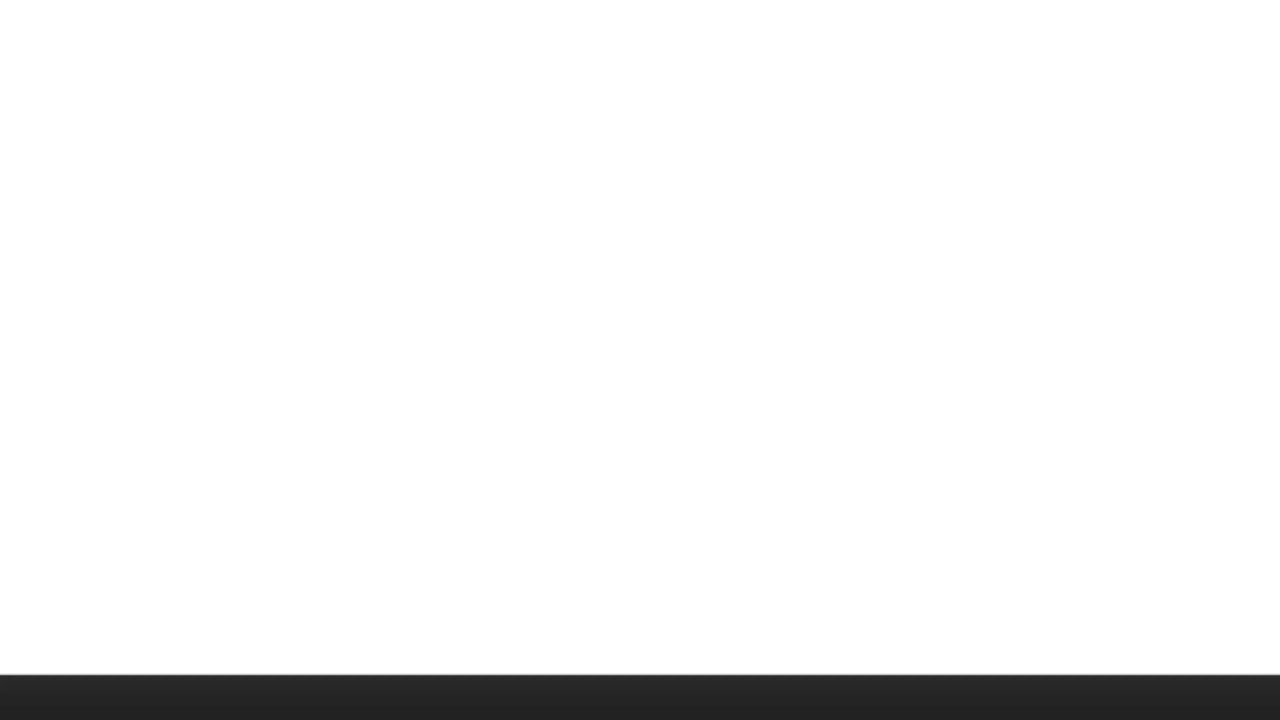
{"action": "mouse_move", "coordinate": [102, 78]}
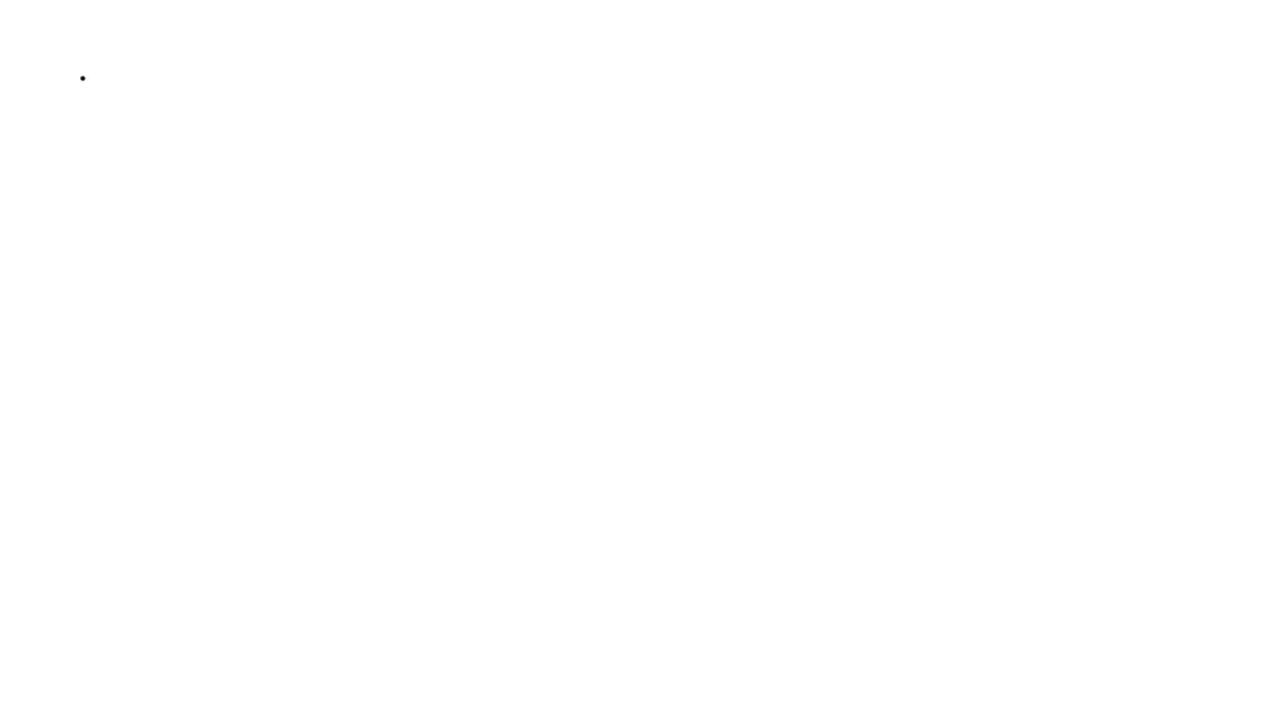
{"action": "scroll", "scroll_direction": "up", "scroll_amount": 3}
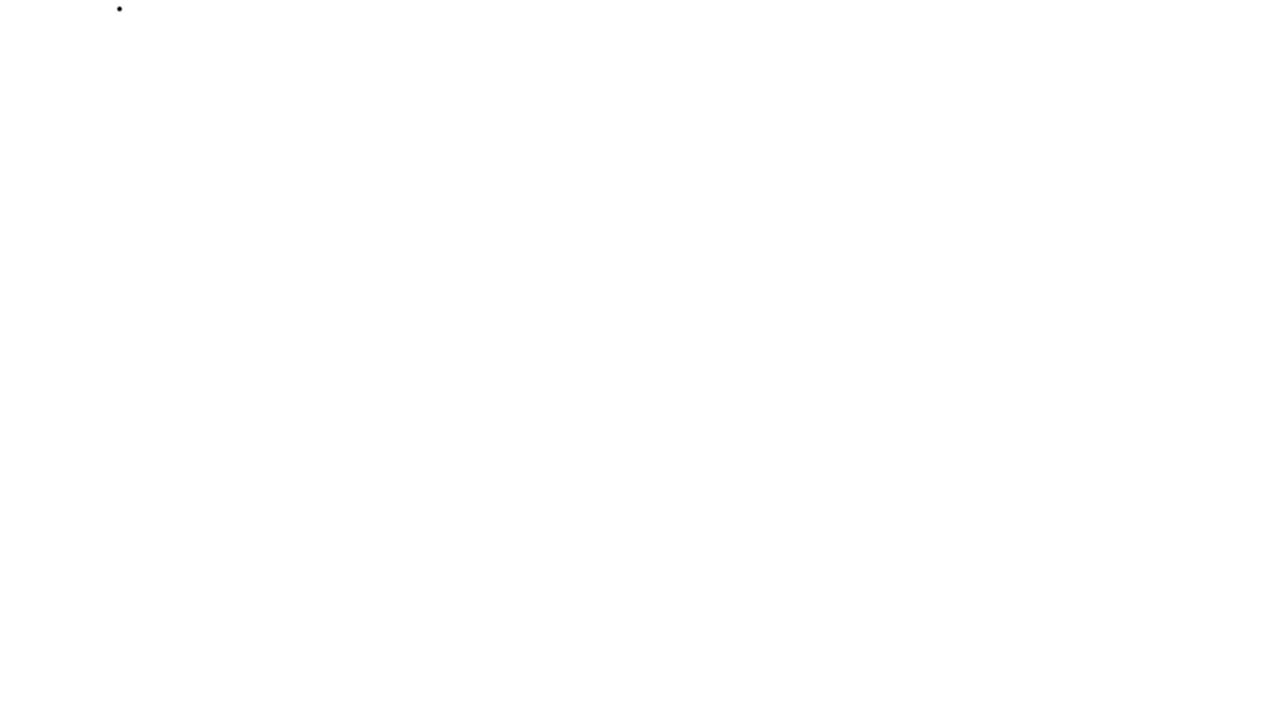
Step: Handwrite "Mohr's circle" at the top-left and underline it
{"action": "left_click_drag", "start_coordinate": [78, 36], "coordinate": [64, 88]}
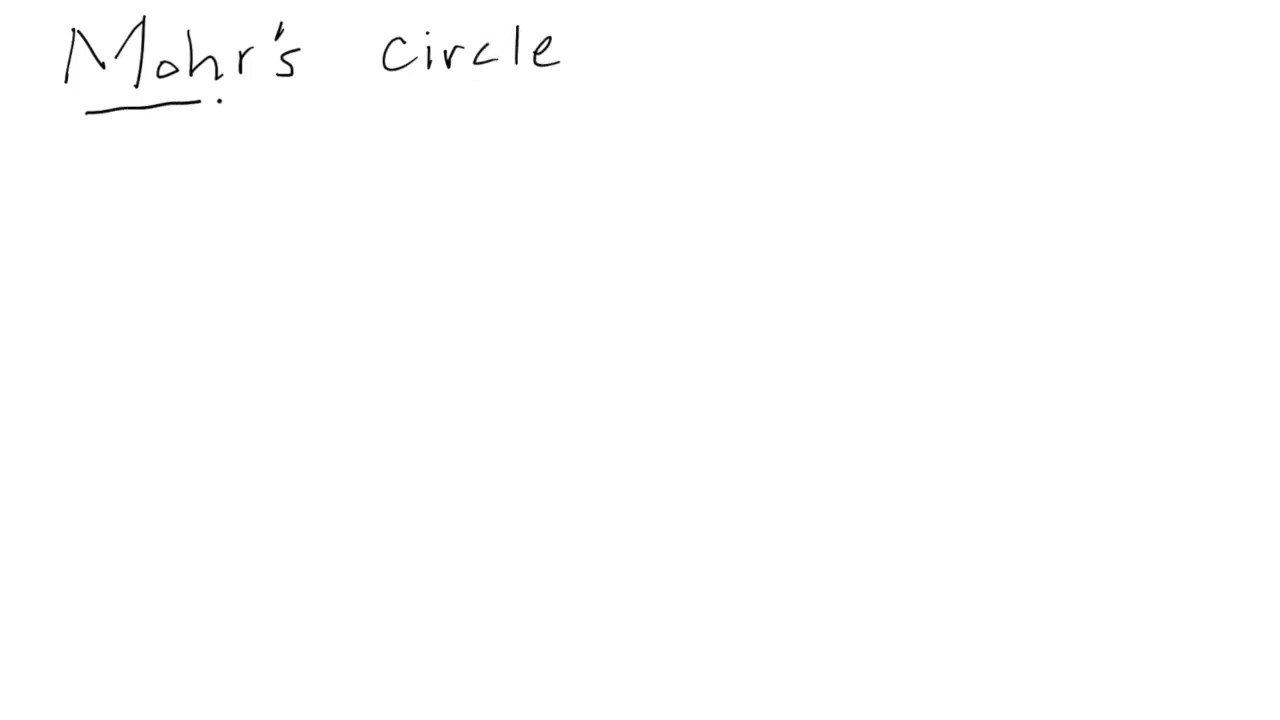
{"action": "left_click_drag", "start_coordinate": [200, 96], "coordinate": [556, 92]}
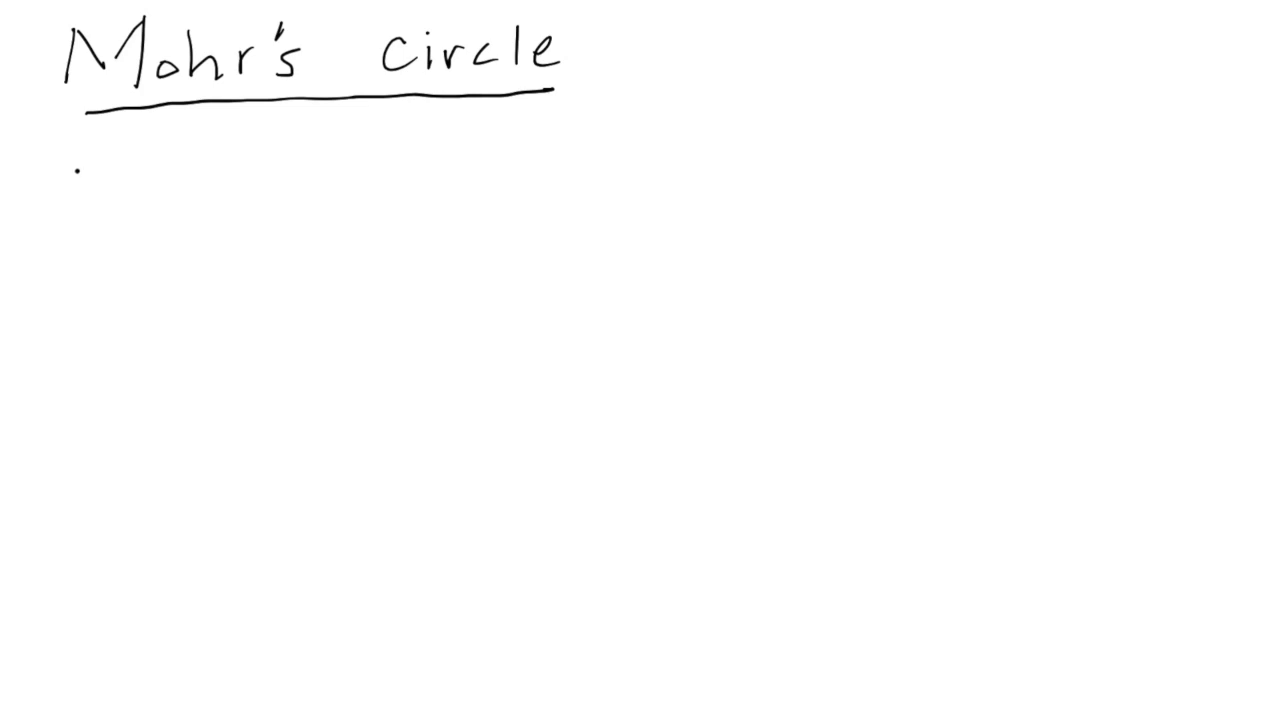
Step: Write σx, σy, τxy, σx1, τx1y1 in a left column and εx, εy beside it
{"action": "left_click_drag", "start_coordinate": [76, 176], "coordinate": [96, 216]}
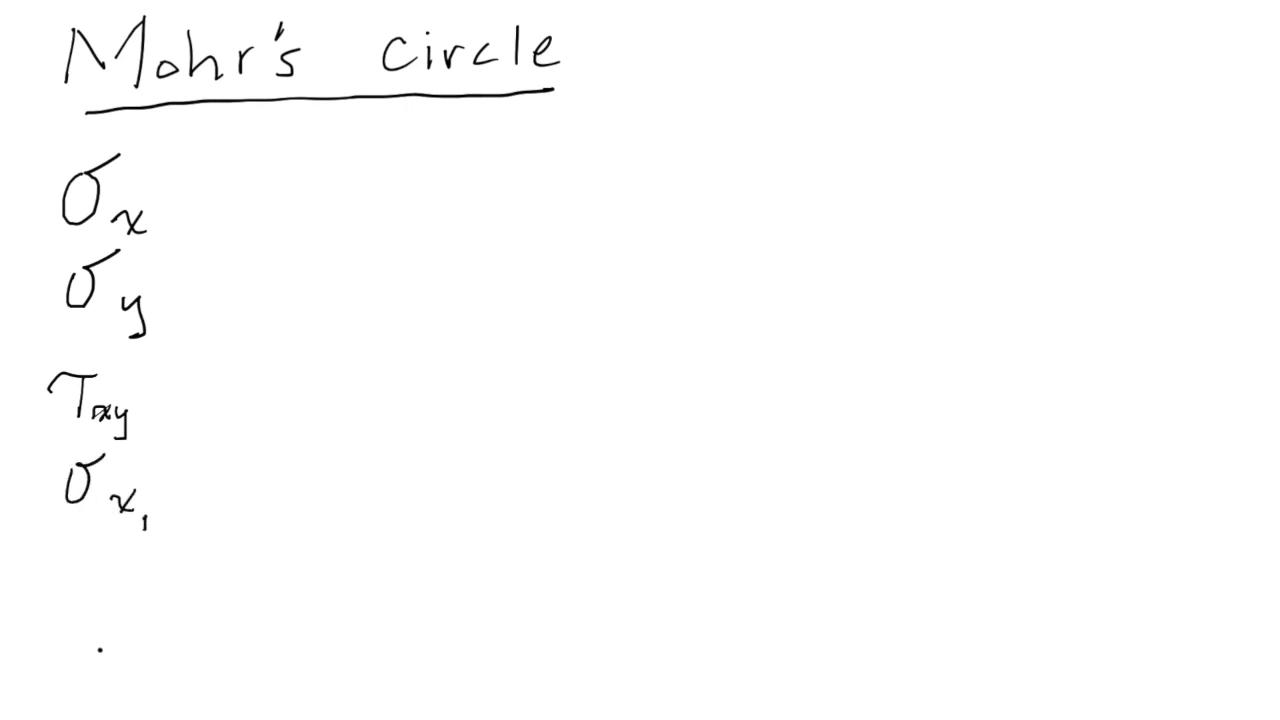
{"action": "left_click_drag", "start_coordinate": [30, 576], "coordinate": [76, 564]}
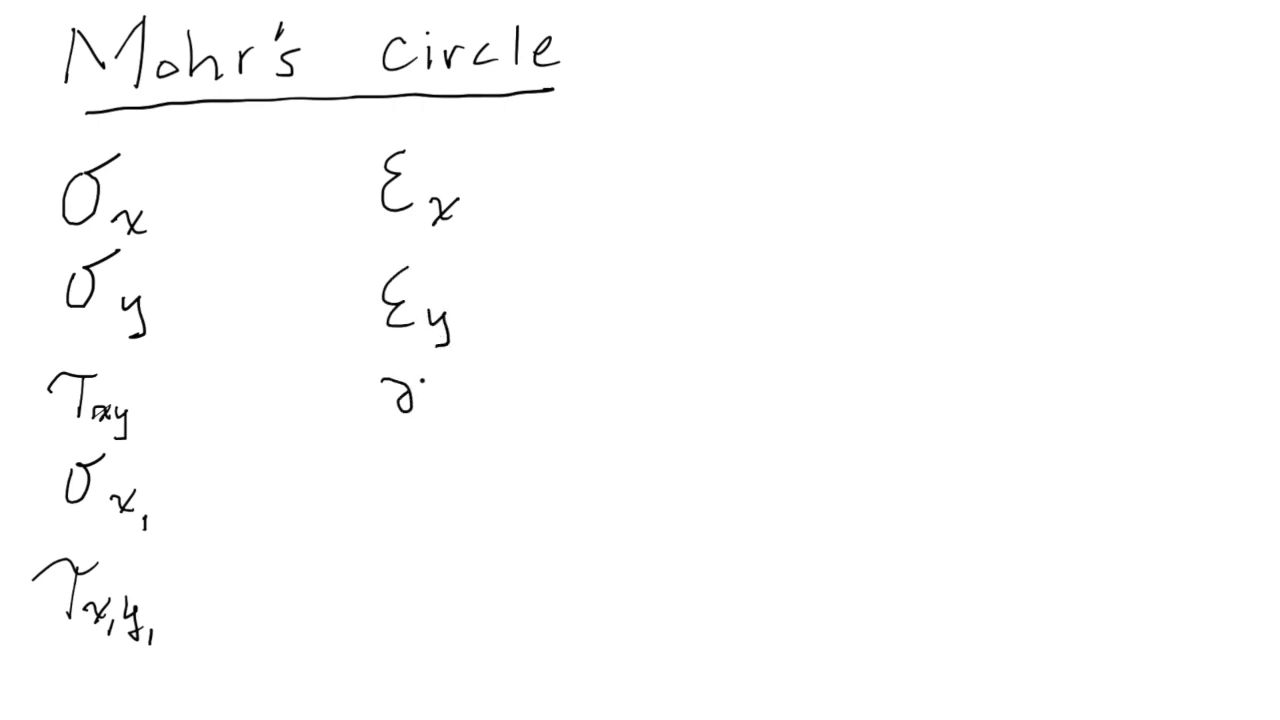
Step: Write γxy/2, εx1, γx1y1/2 in the strain column and arrow τxy to γxy/2
{"action": "type", "text": "γxy"}
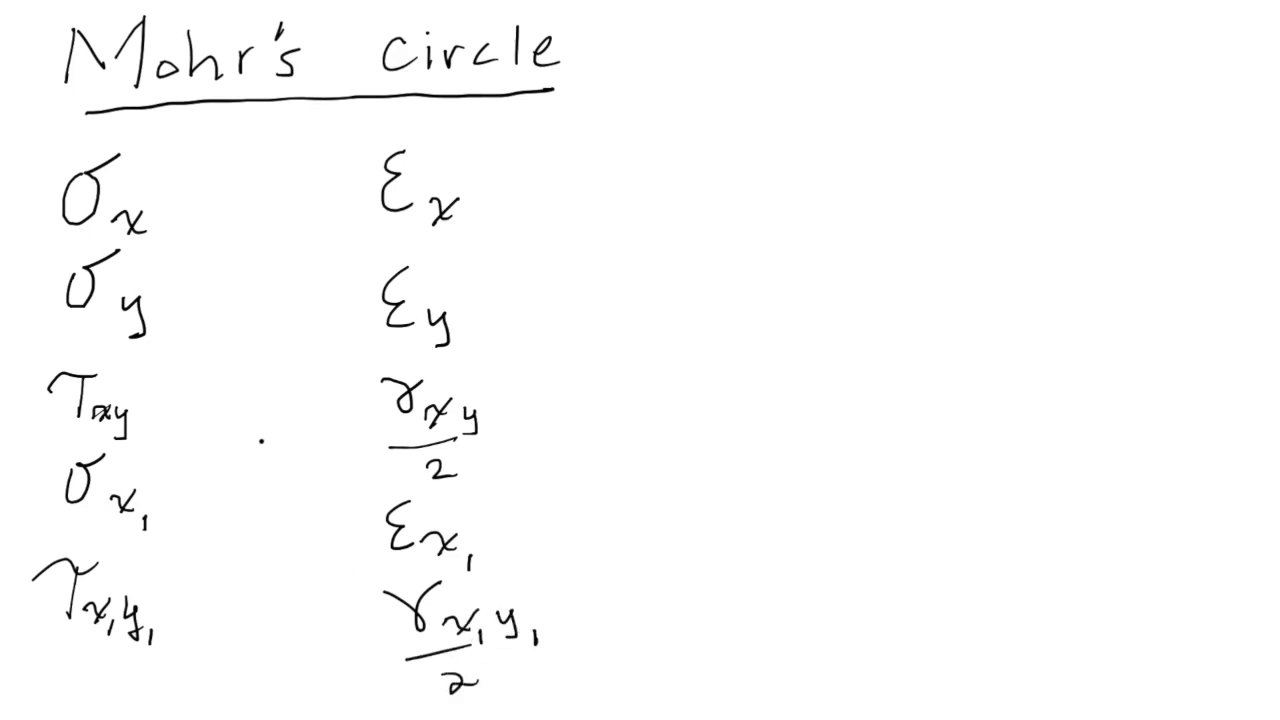
{"action": "left_click_drag", "start_coordinate": [256, 430], "coordinate": [340, 430]}
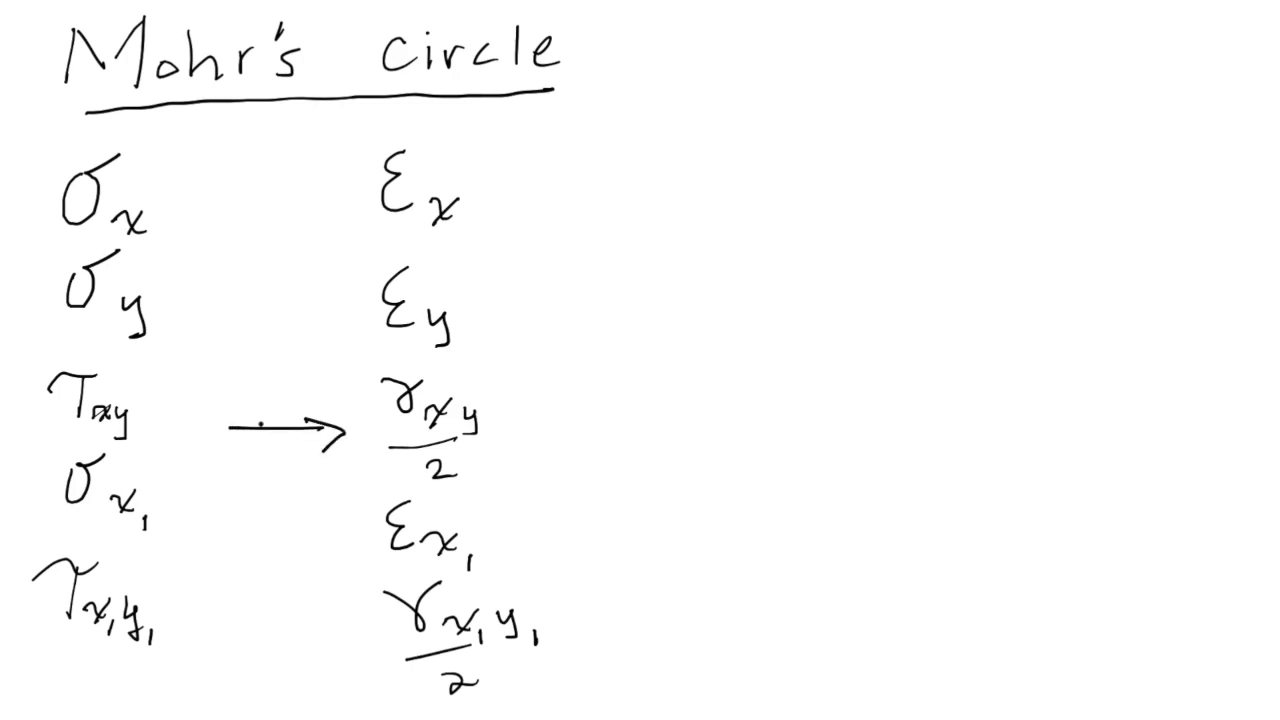